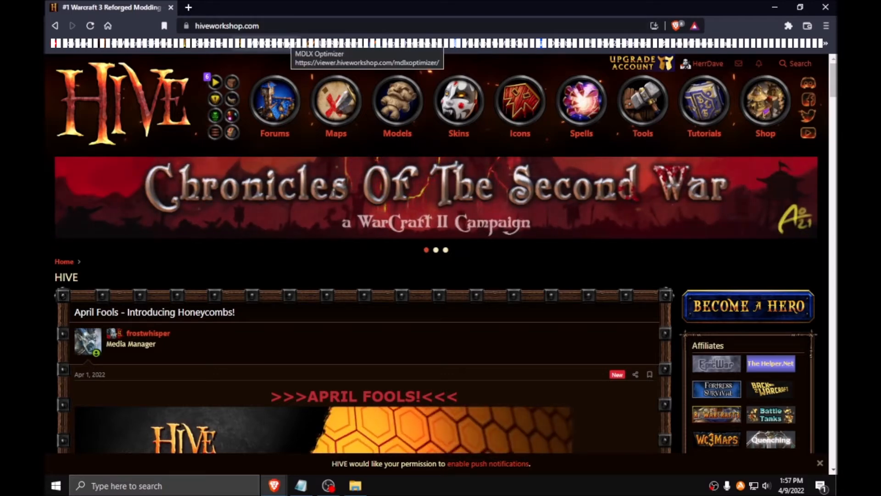
# Open Hive Workshop's Warcraft 3 Tools page and scroll through the downloadable modding tools.
pyautogui.click(642, 104)
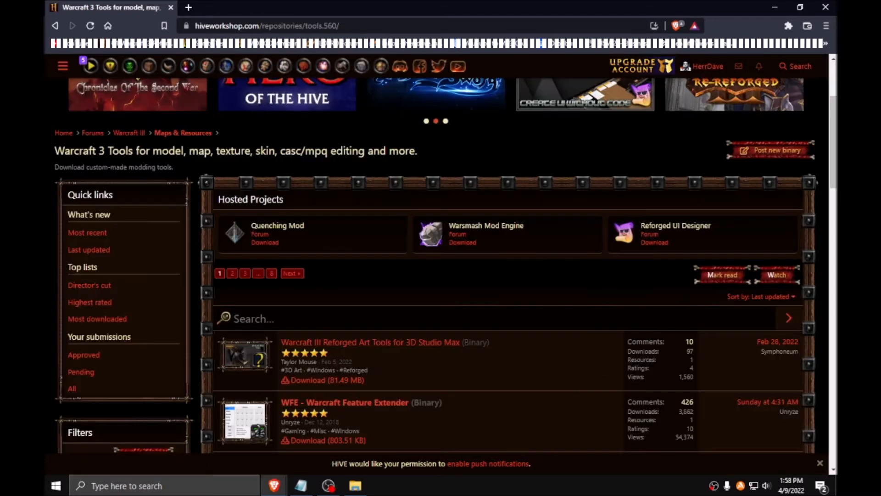
pyautogui.scroll(-3)
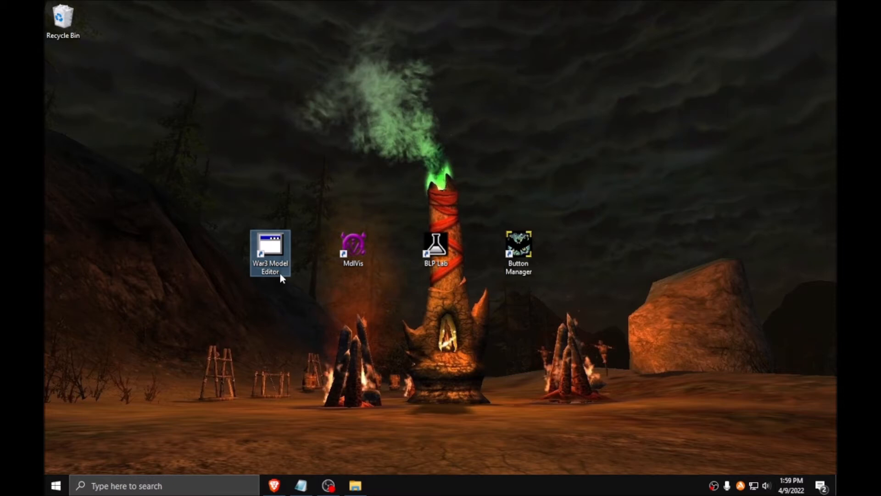
# Launch War3 Model Editor v1.07 from its desktop shortcut.
pyautogui.doubleClick(269, 250)
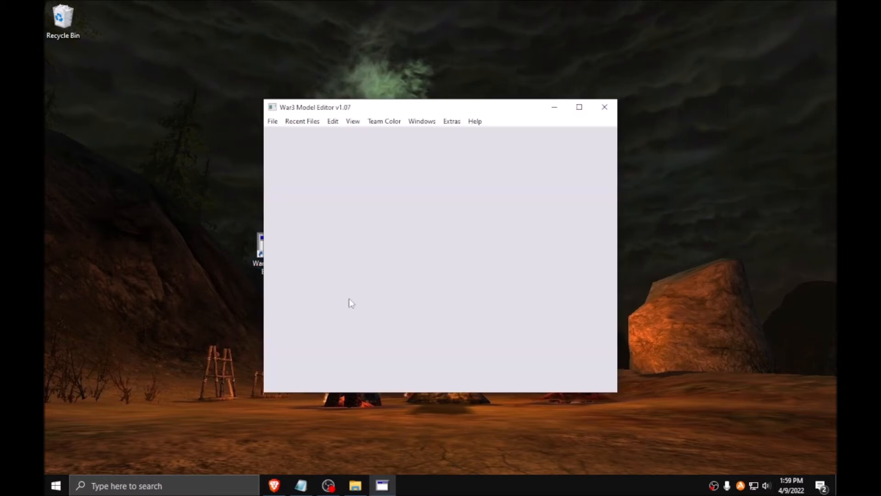